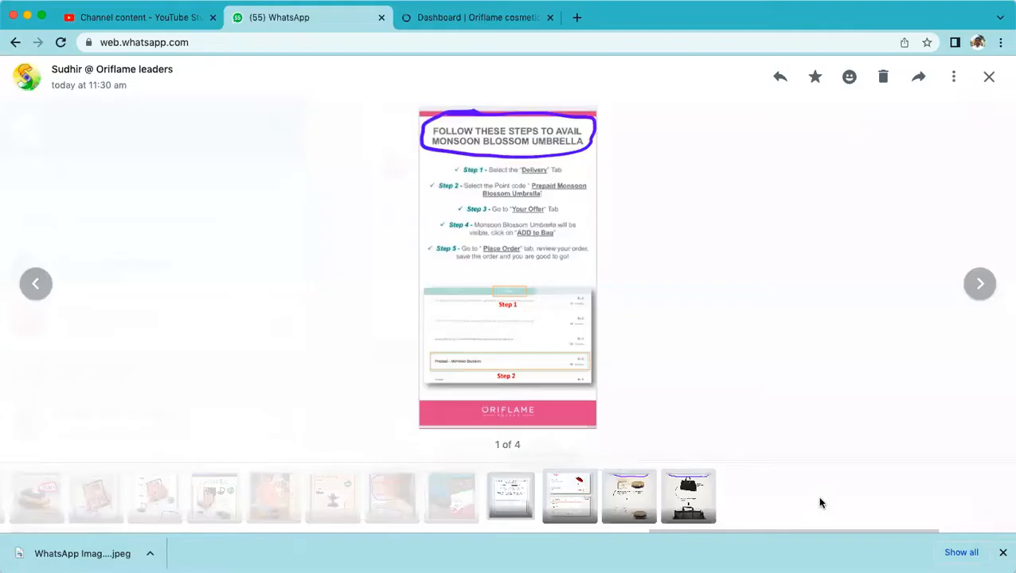
mouse_move(660, 339)
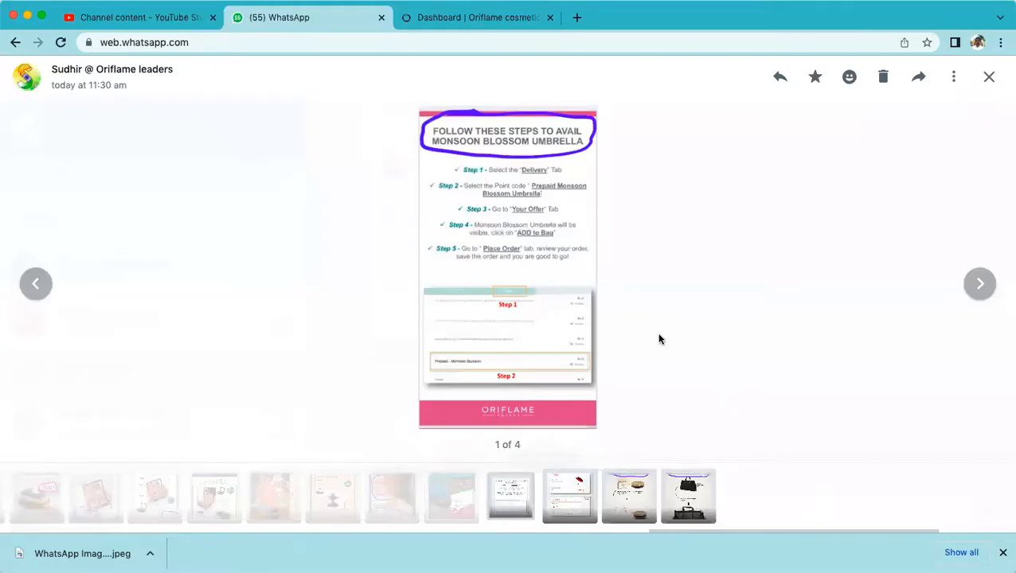
mouse_move(648, 337)
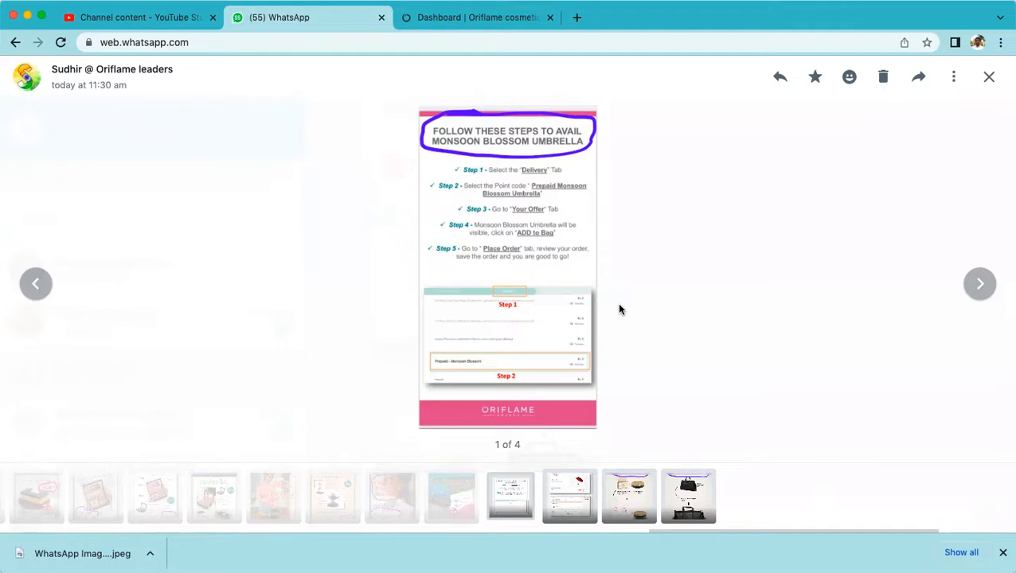
mouse_move(551, 284)
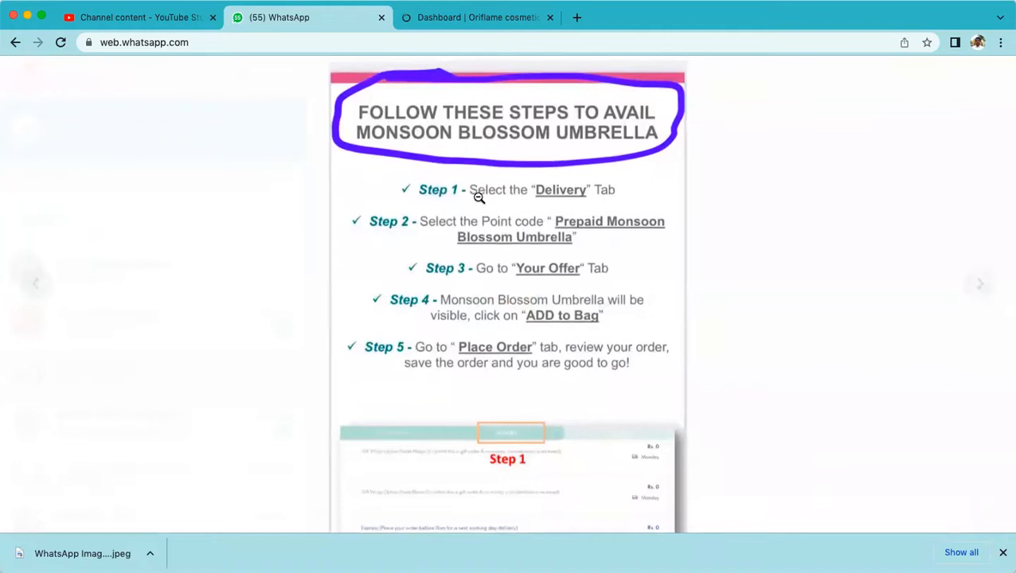
- Scroll through the umbrella instruction image: steps 1–5 screenshots and the 'Please Note' section on product codes
scroll(down, 3)
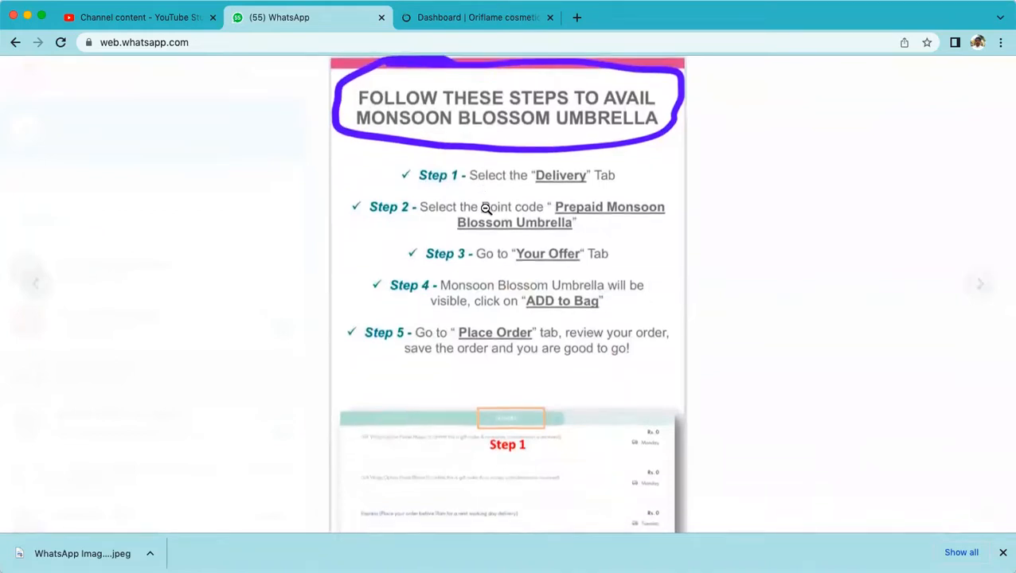
scroll(down, 3)
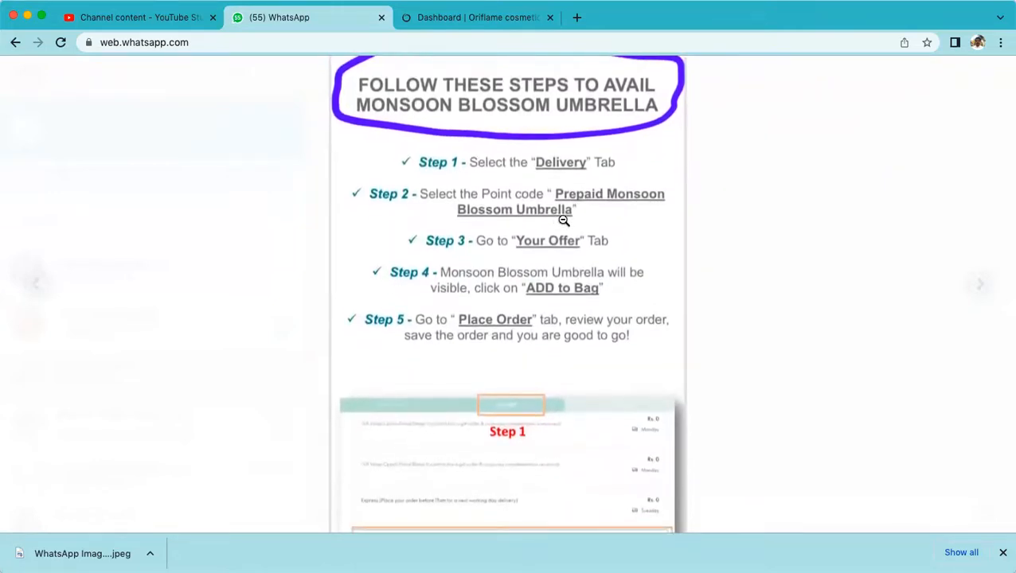
scroll(down, 3)
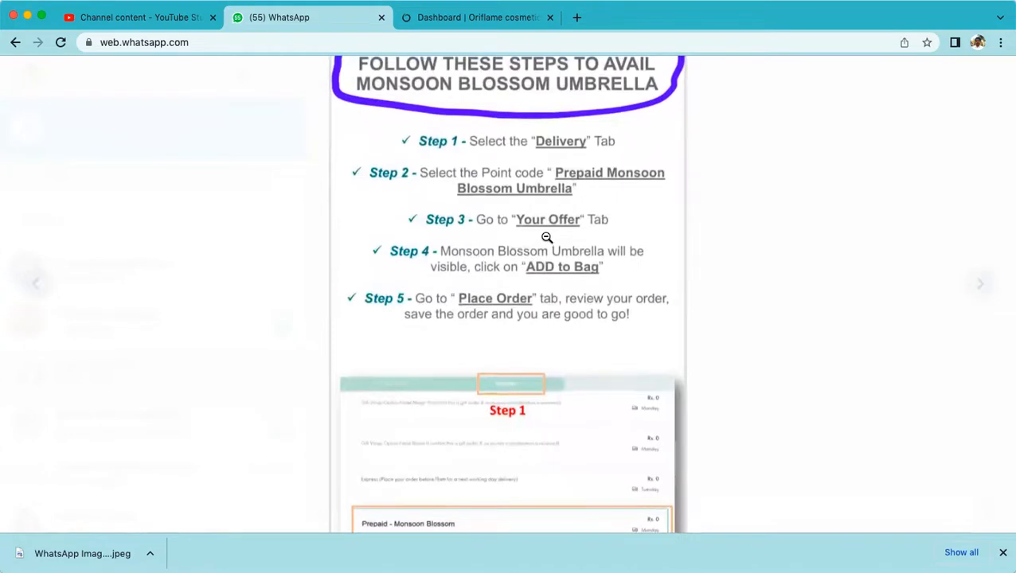
scroll(down, 3)
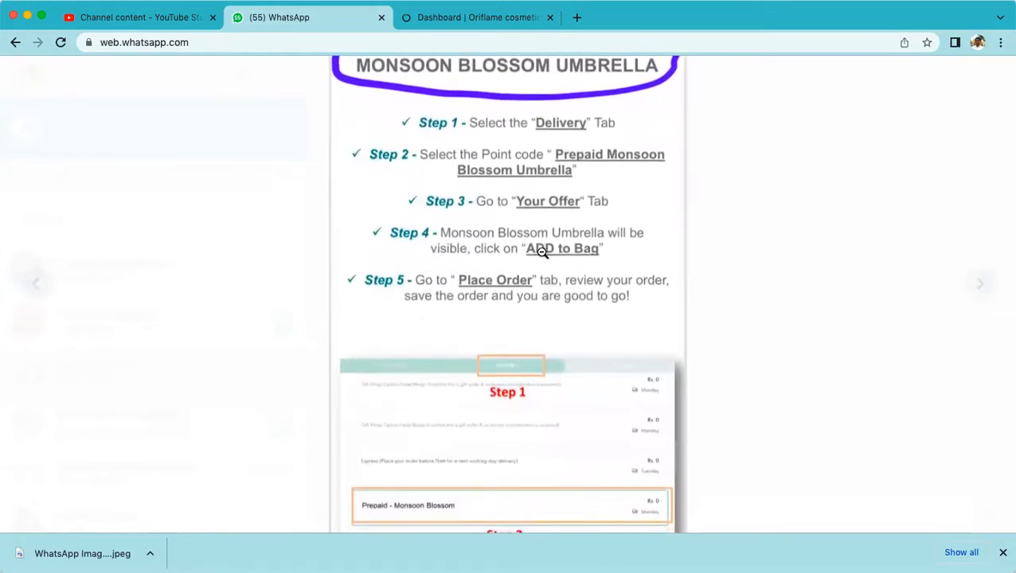
scroll(down, 3)
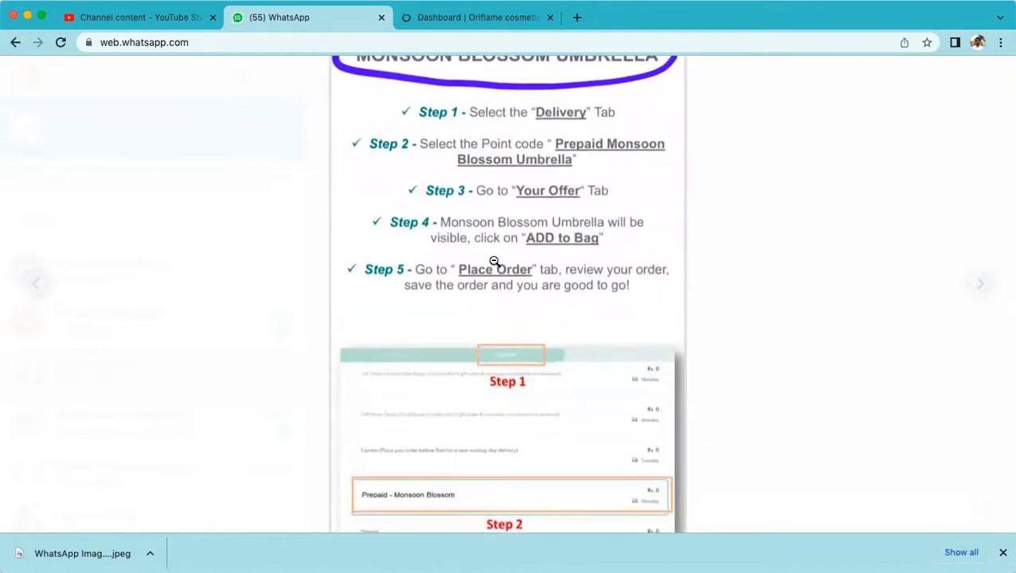
scroll(down, 3)
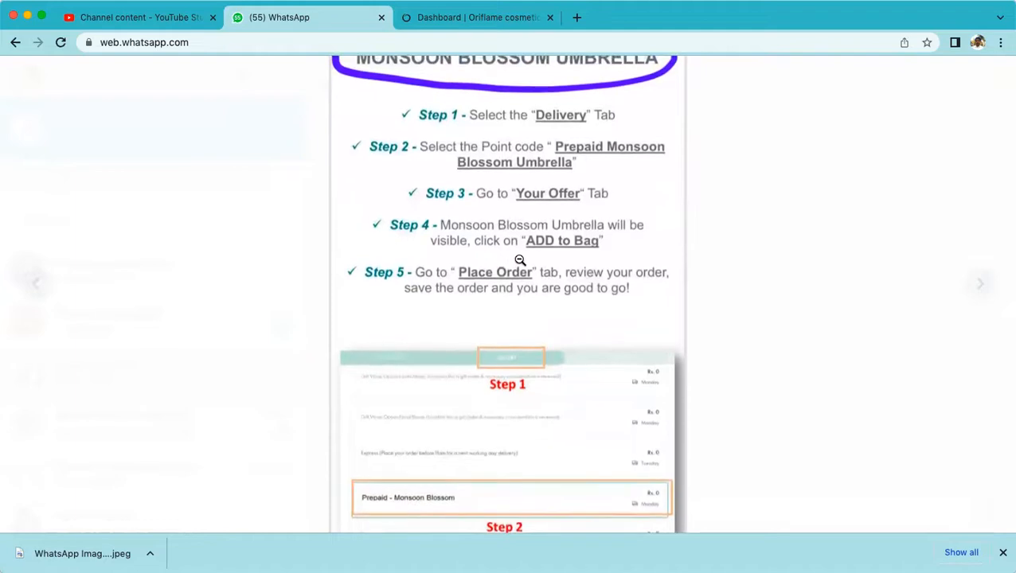
scroll(down, 3)
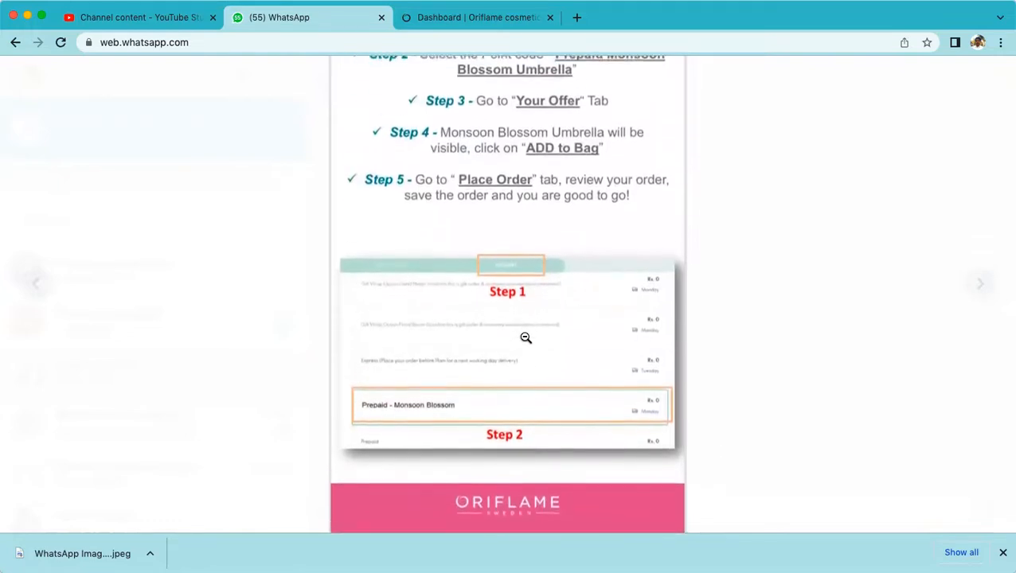
scroll(down, 3)
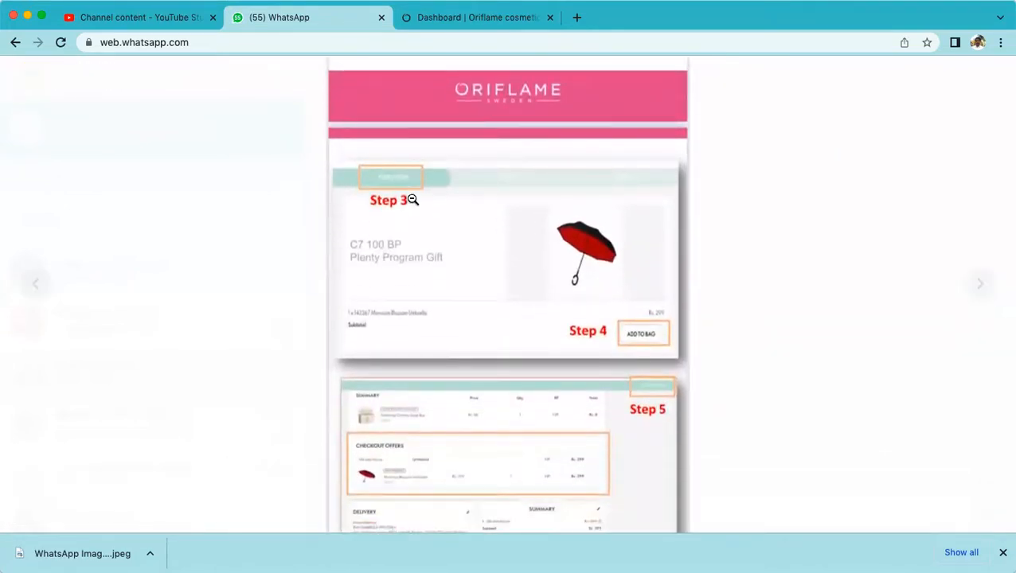
scroll(down, 3)
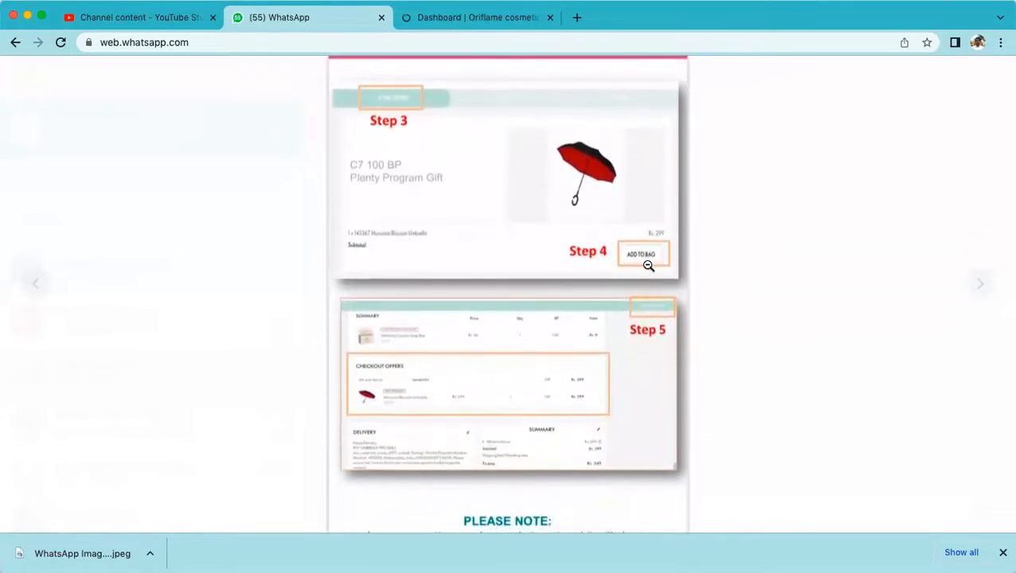
scroll(down, 3)
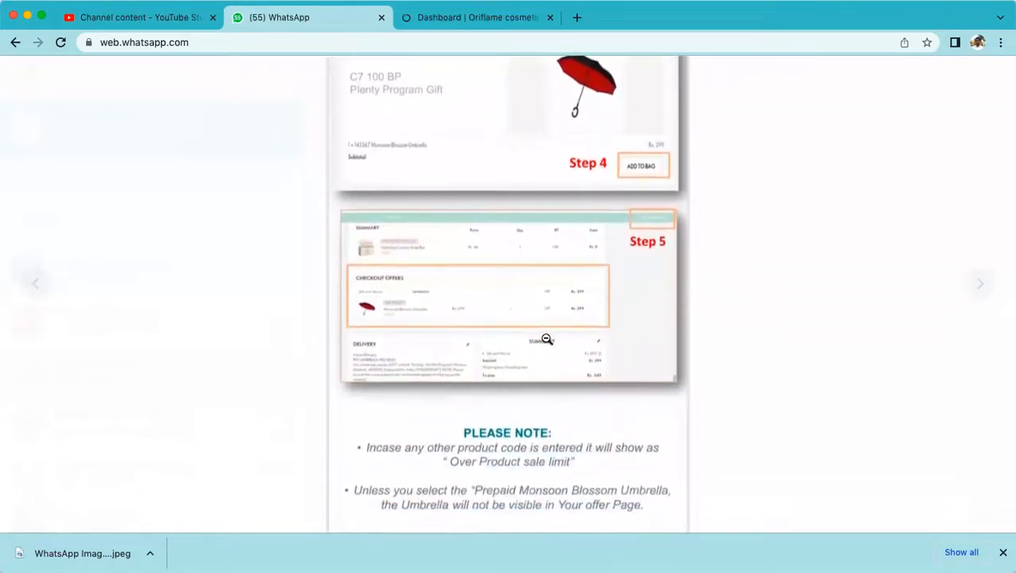
scroll(down, 3)
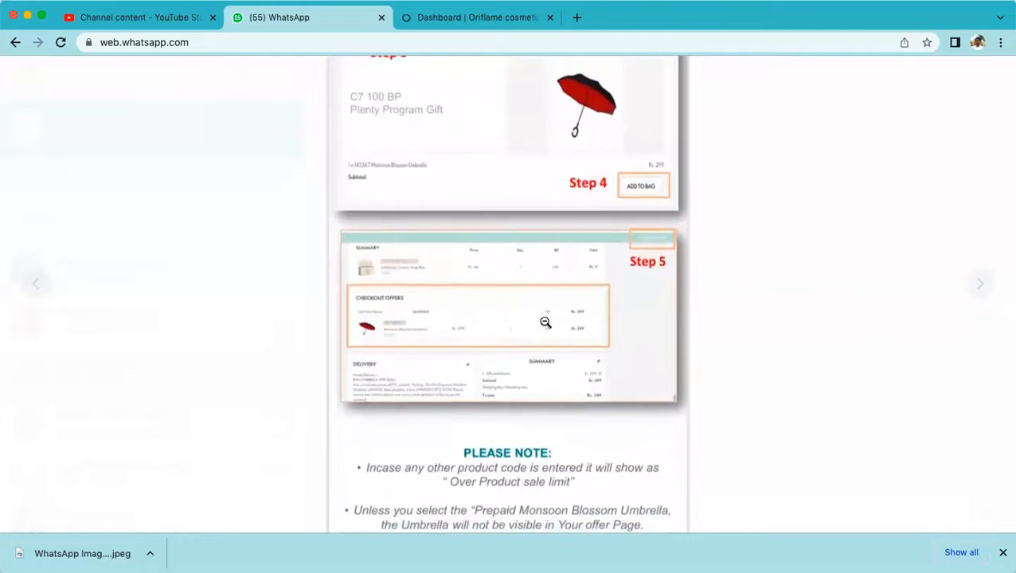
scroll(down, 3)
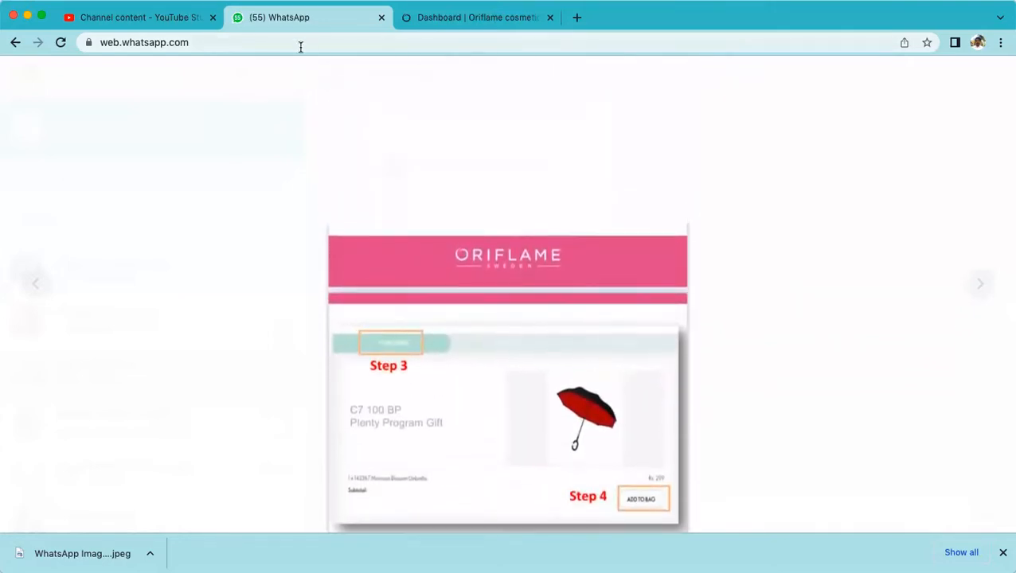
- Switch to the Oriflame tab and view the shopping bag holding only an out-of-stock Catalogue 09 gift at Rs. 0
click(478, 16)
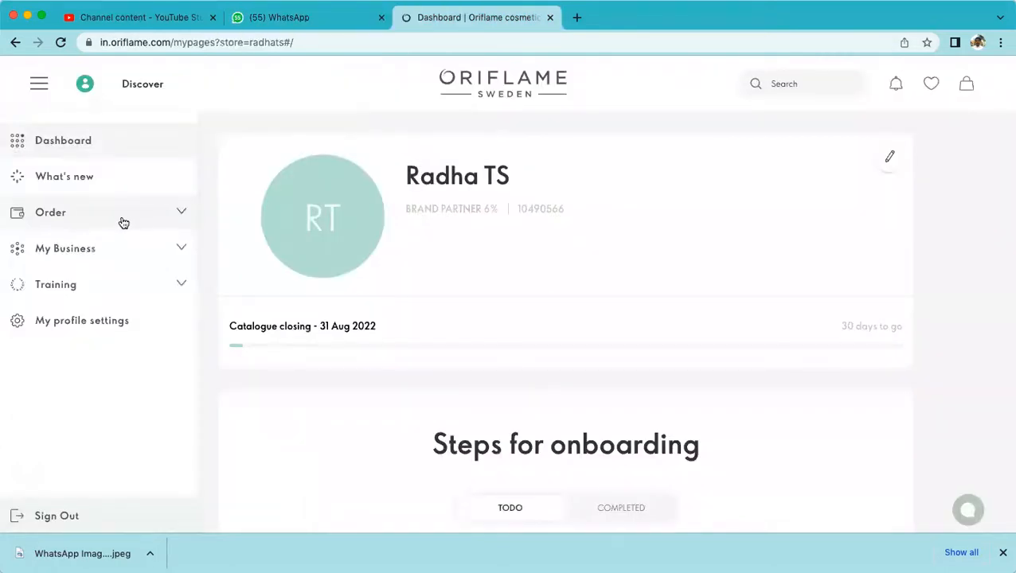
click(51, 211)
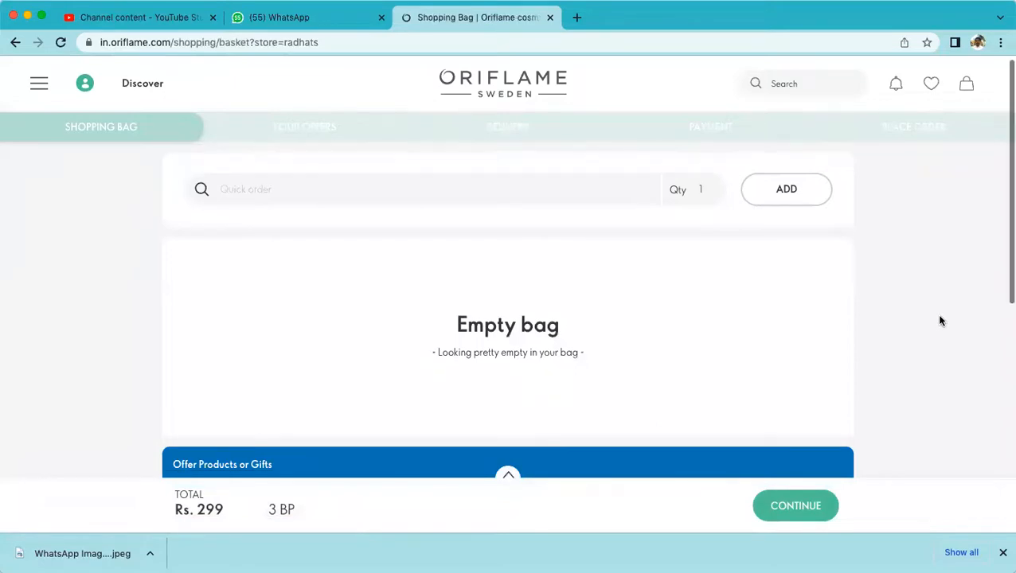
scroll(down, 3)
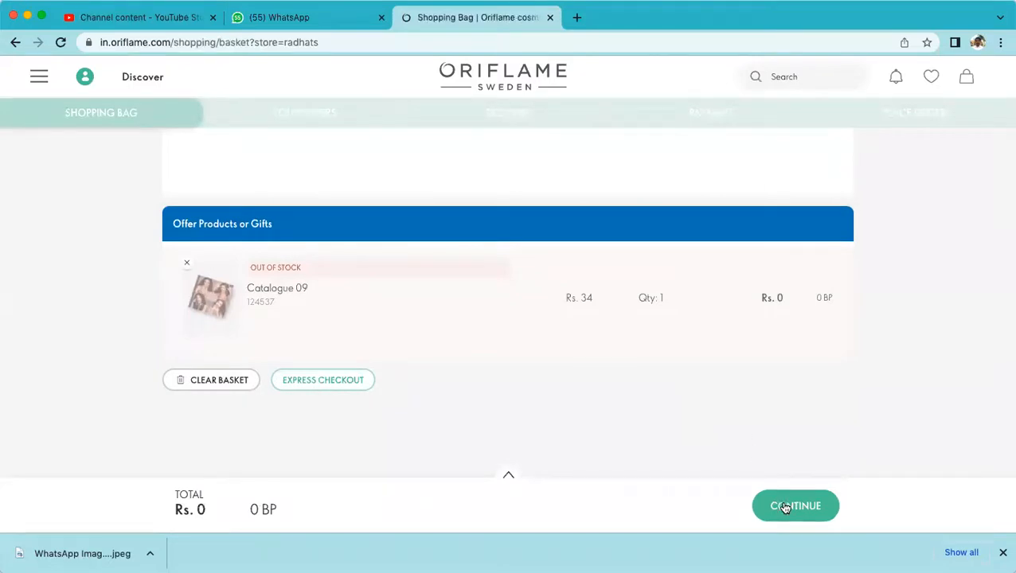
- Continue to the Delivery step and locate the 'Prepaid - Monsoon Blossom Umbrella' option at Rs. 0
click(795, 506)
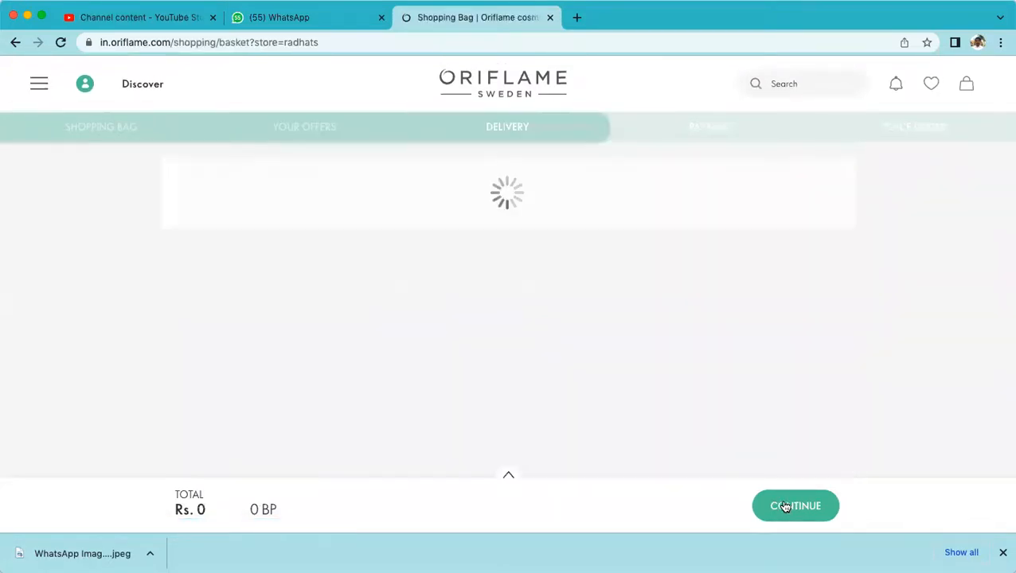
click(795, 507)
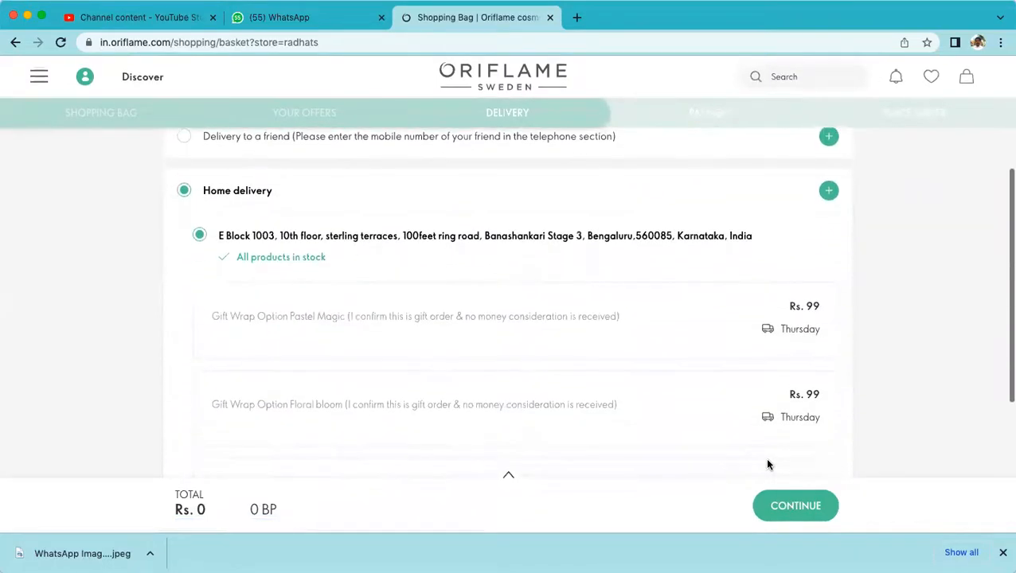
scroll(down, 3)
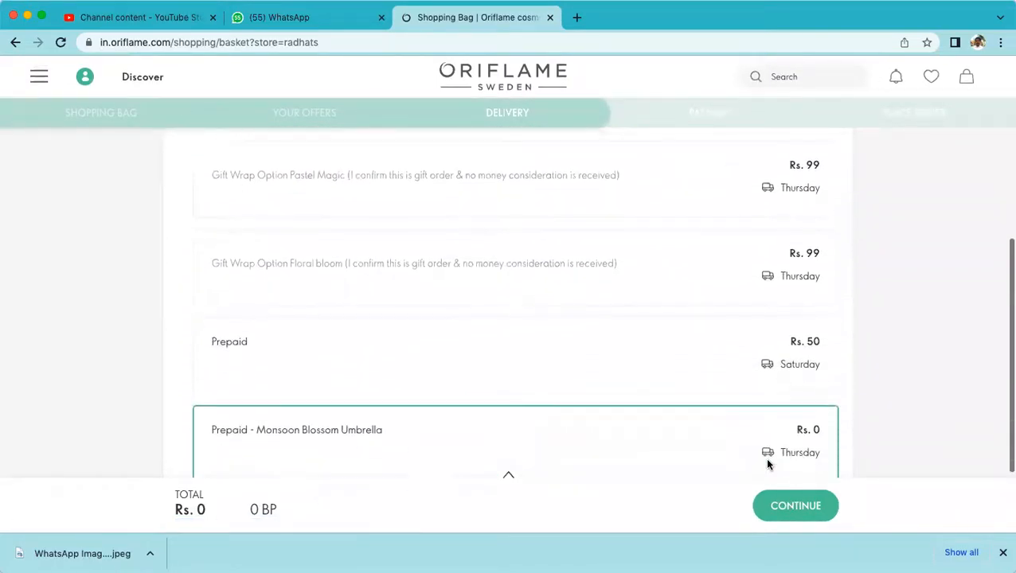
scroll(down, 3)
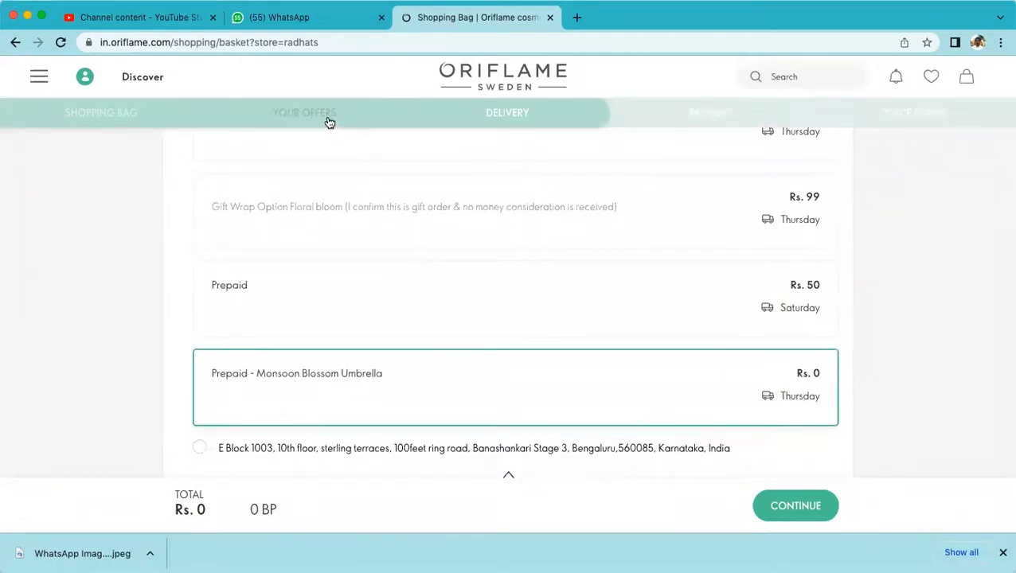
- Add the 'Plenty 100 and above' Monsoon Blossom Umbrella offer to the bag, bringing the total to Rs. 299
click(305, 111)
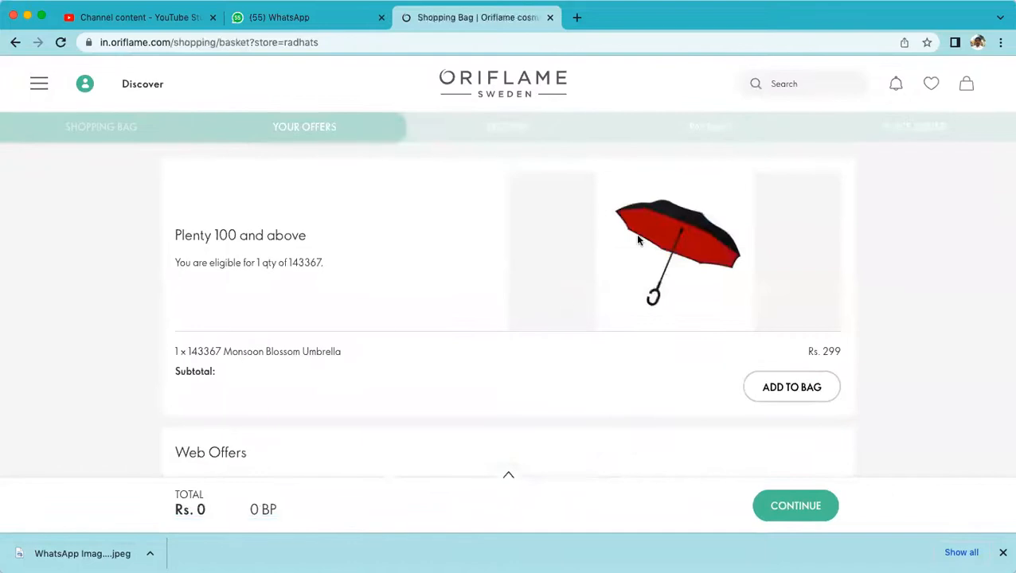
mouse_move(792, 387)
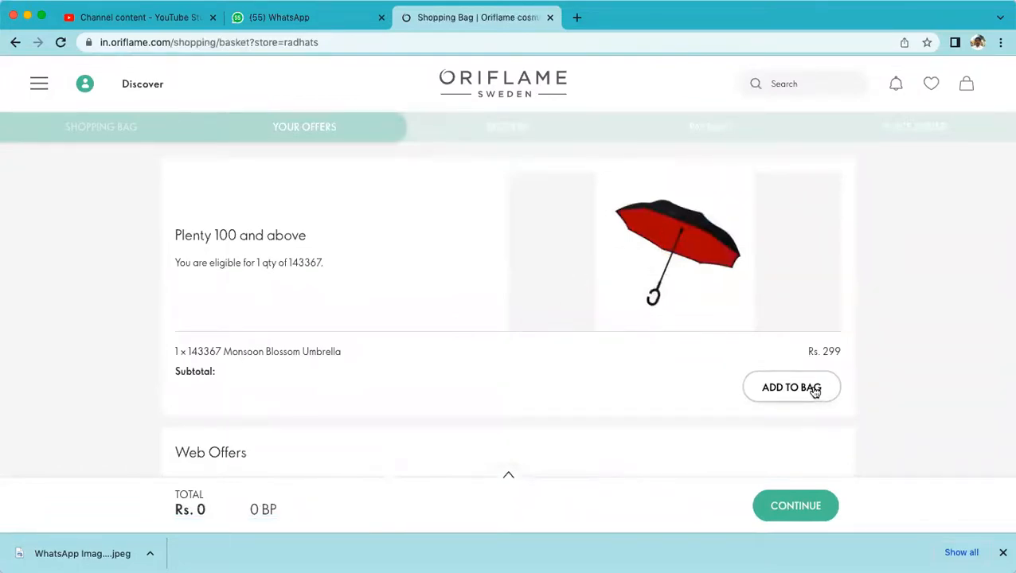
click(791, 387)
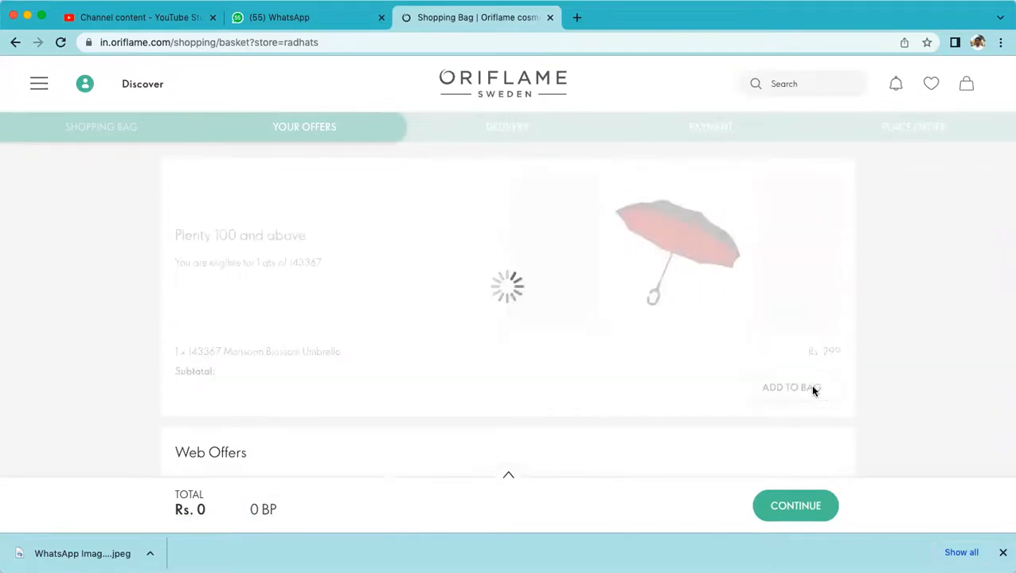
click(791, 388)
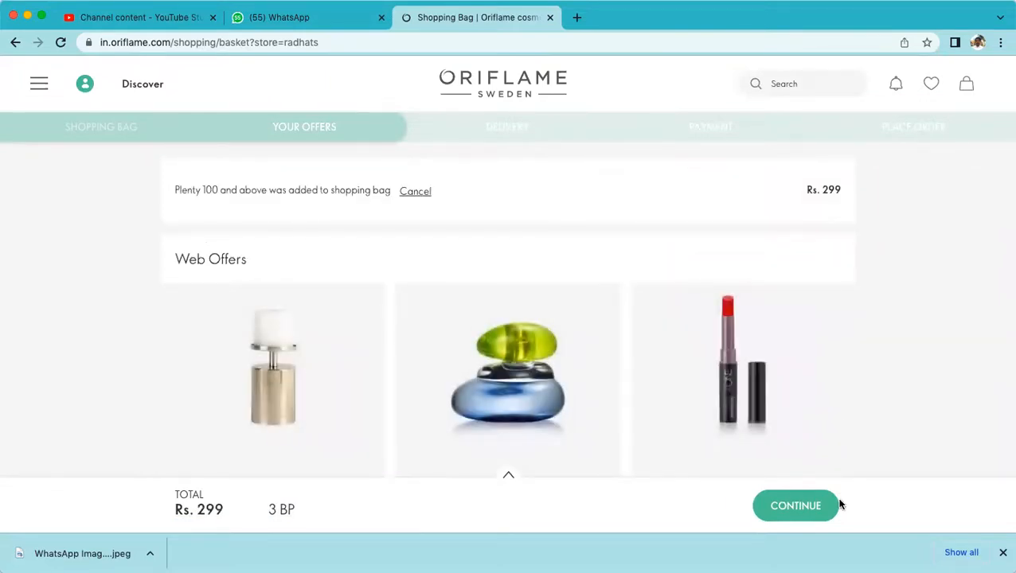
- Continue past Delivery to the Payment step for the Rs. 299 order and view the payment methods
click(794, 506)
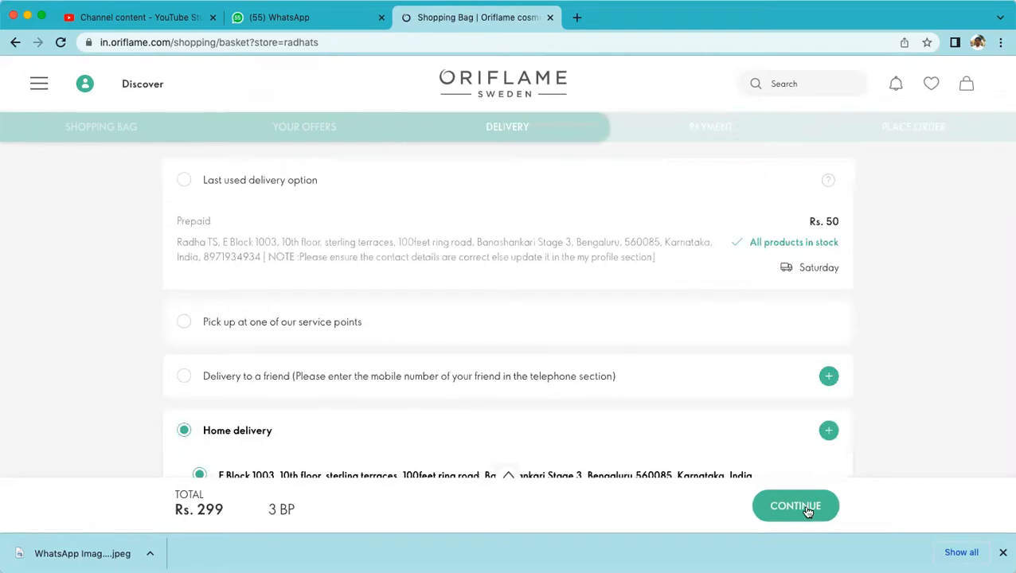
click(794, 506)
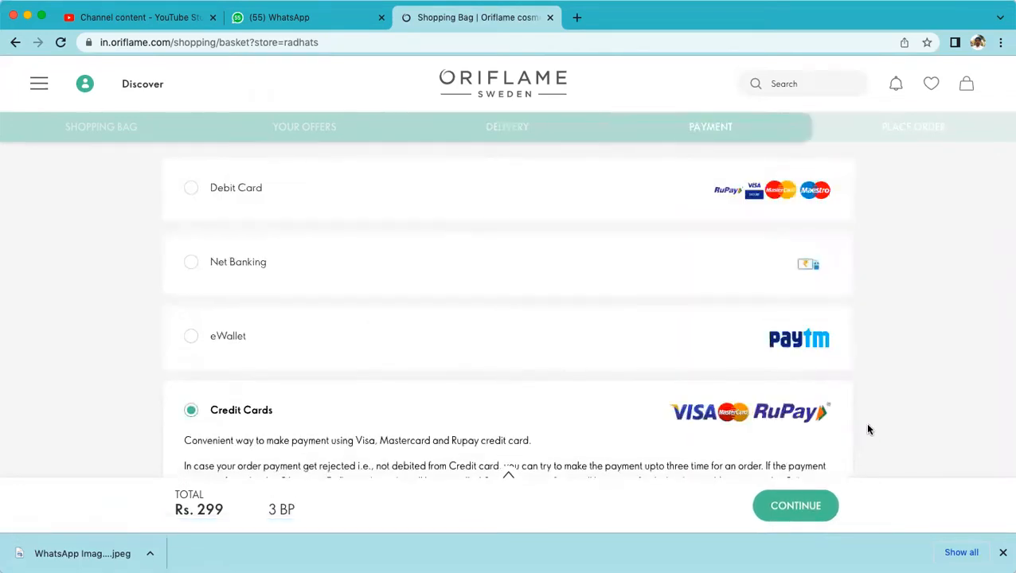
scroll(down, 3)
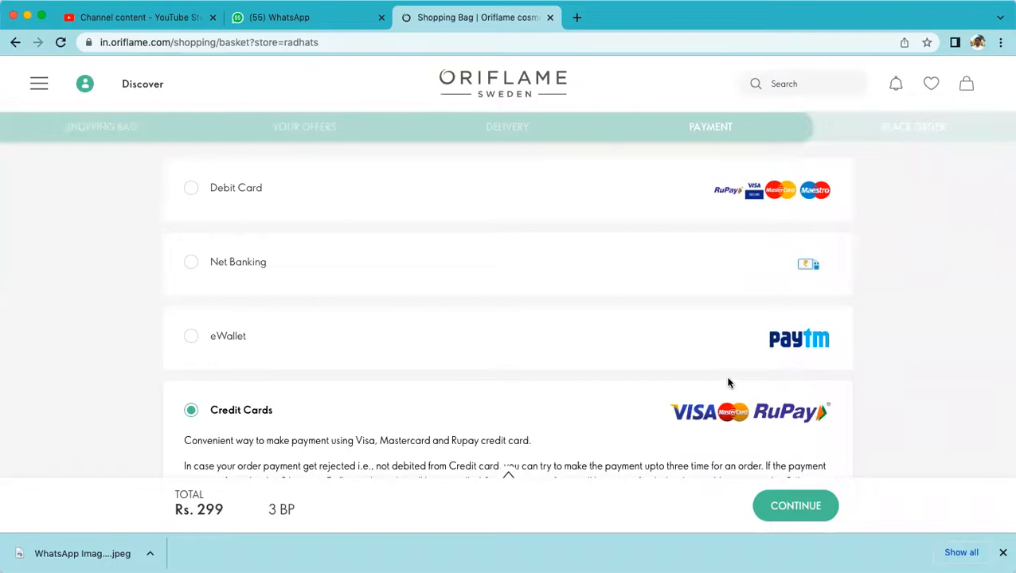
mouse_move(608, 346)
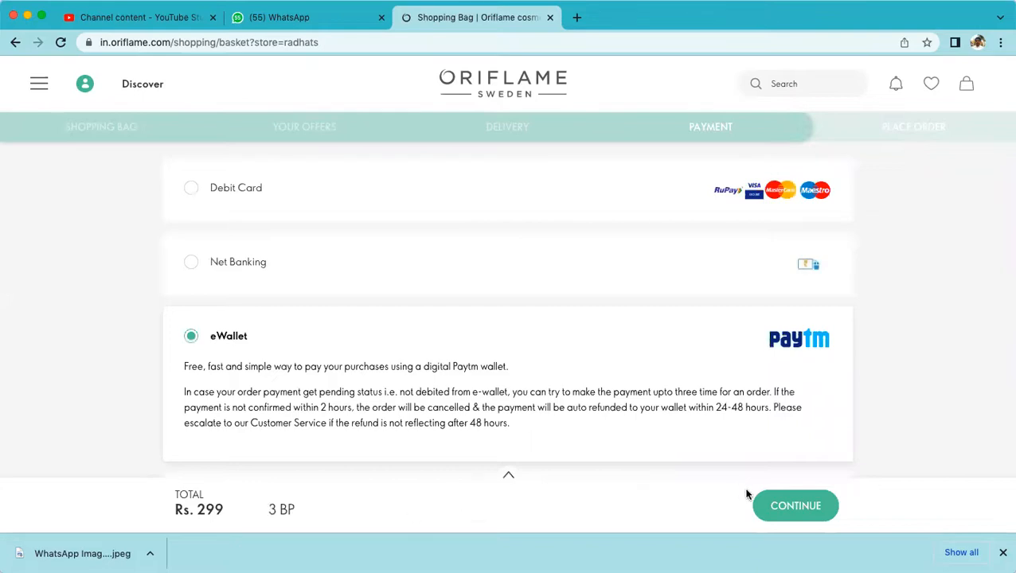
- Review the Rs. 299 order summary on Place Order and pay, reaching the CCAvenue gateway for INR 299.00
click(796, 506)
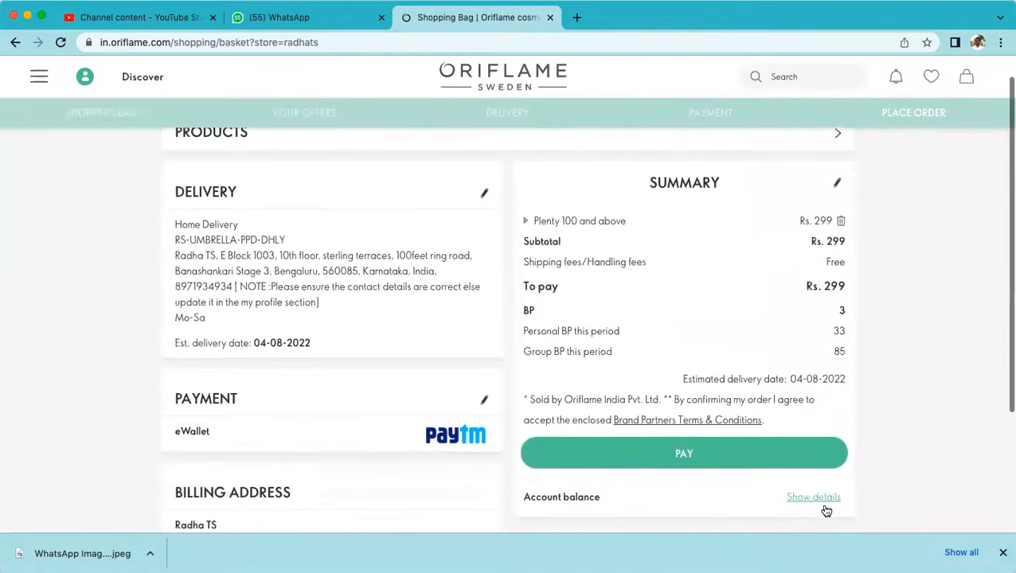
scroll(down, 3)
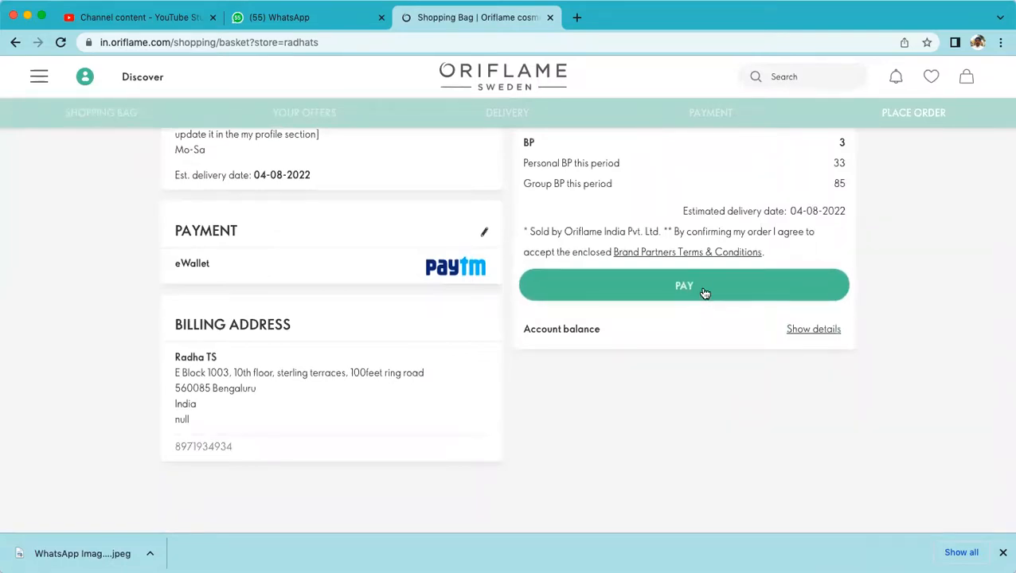
click(683, 285)
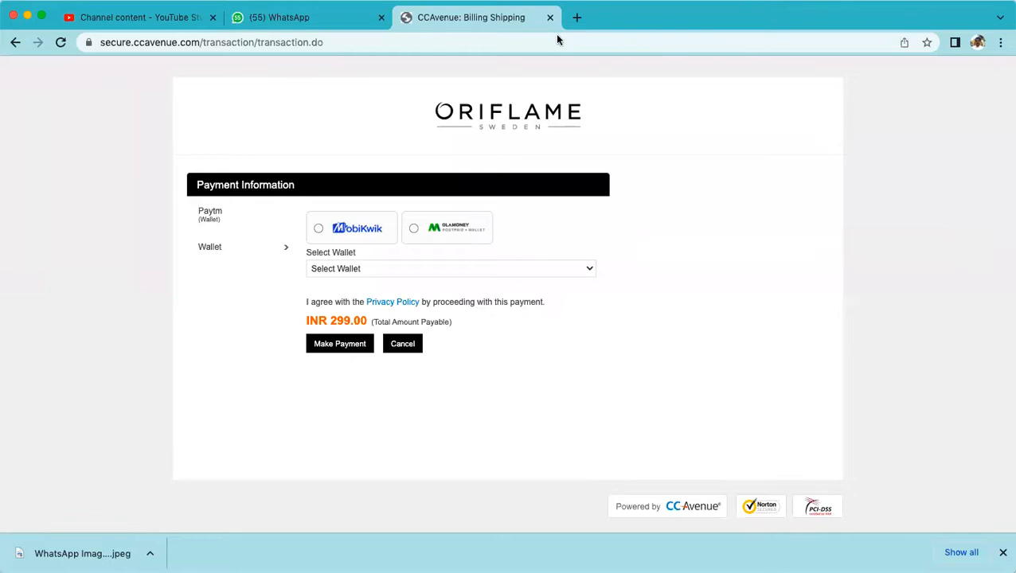
mouse_move(600, 53)
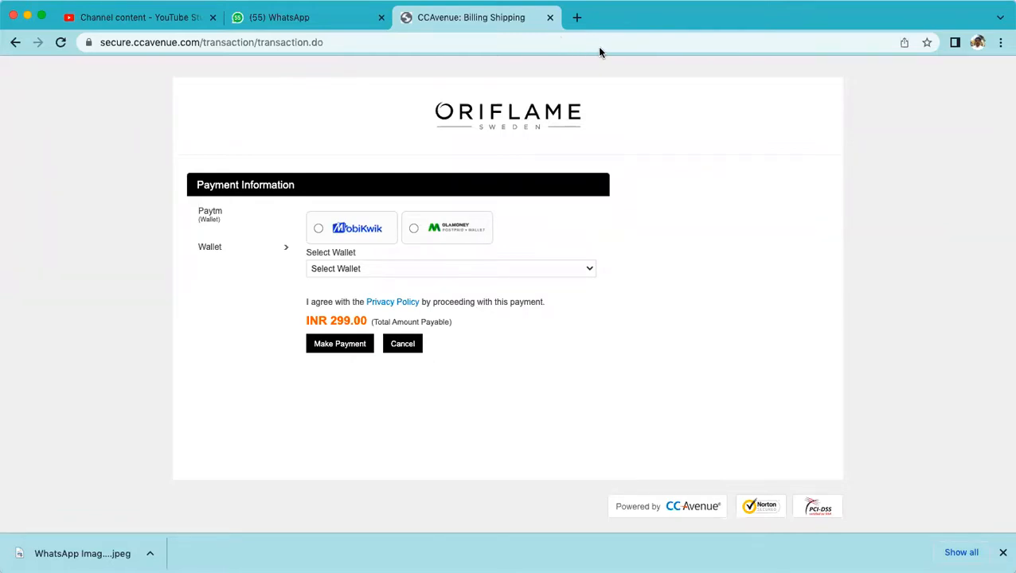
mouse_move(611, 22)
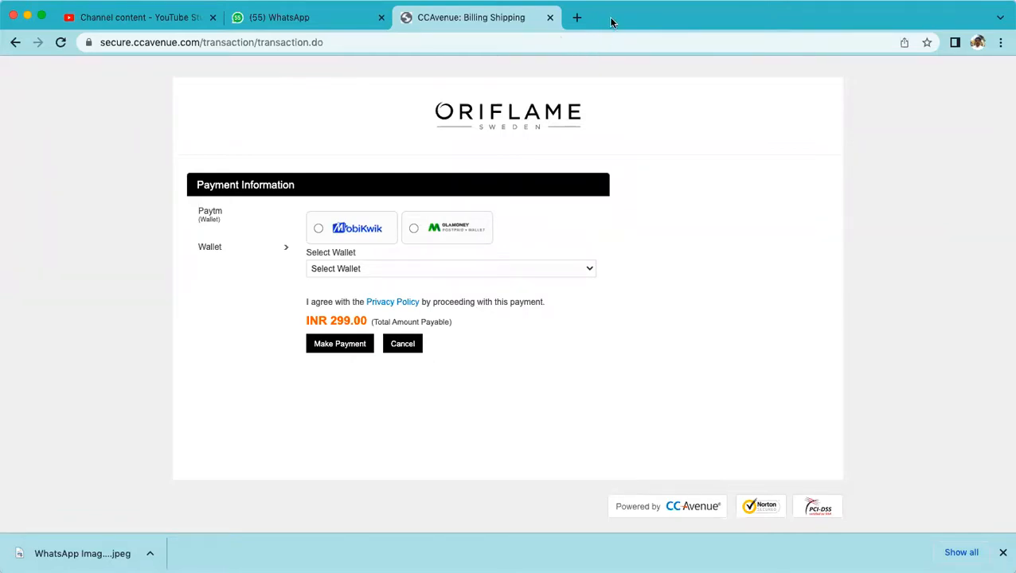
mouse_move(608, 48)
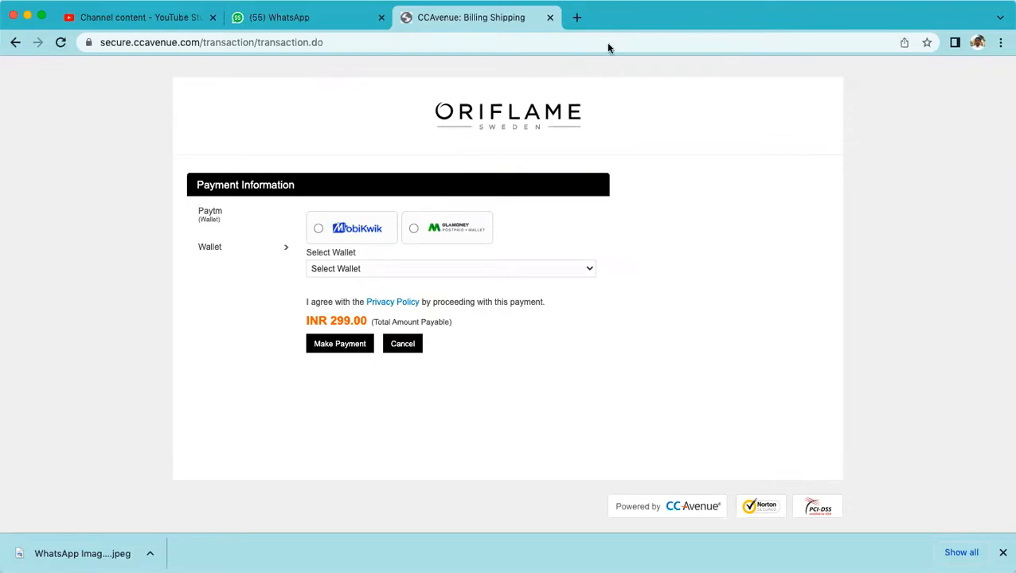
click(340, 344)
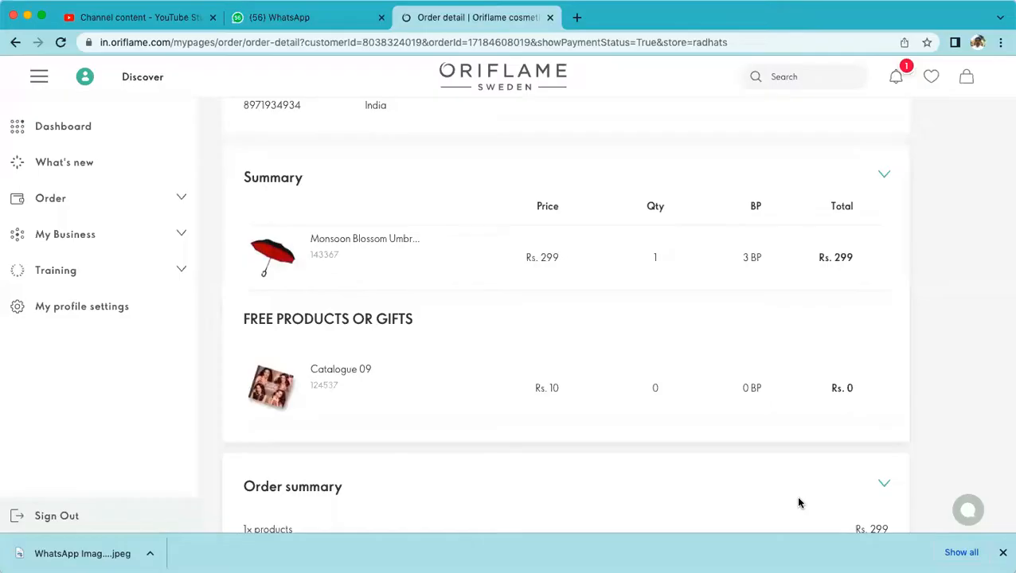
mouse_move(389, 265)
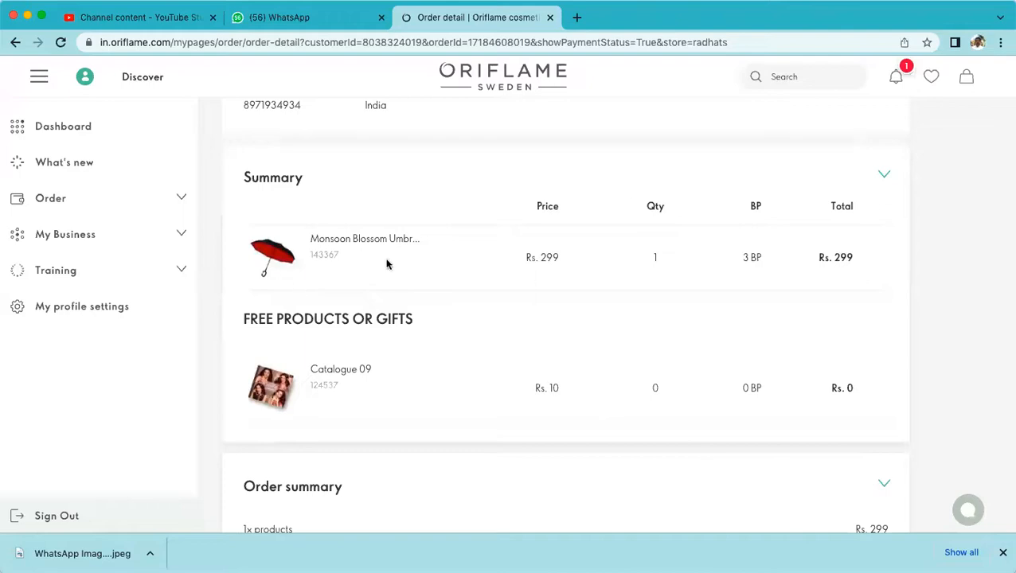
mouse_move(720, 280)
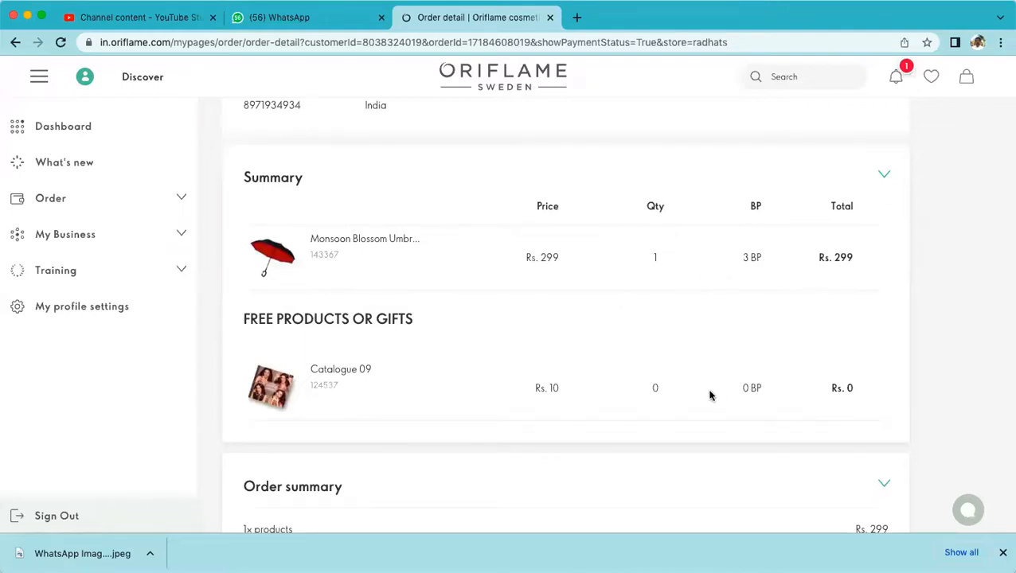
- Scroll the order detail to its summary: Rs. 299 subtotal, 3 BP, estimated delivery 04-08-2022
scroll(down, 3)
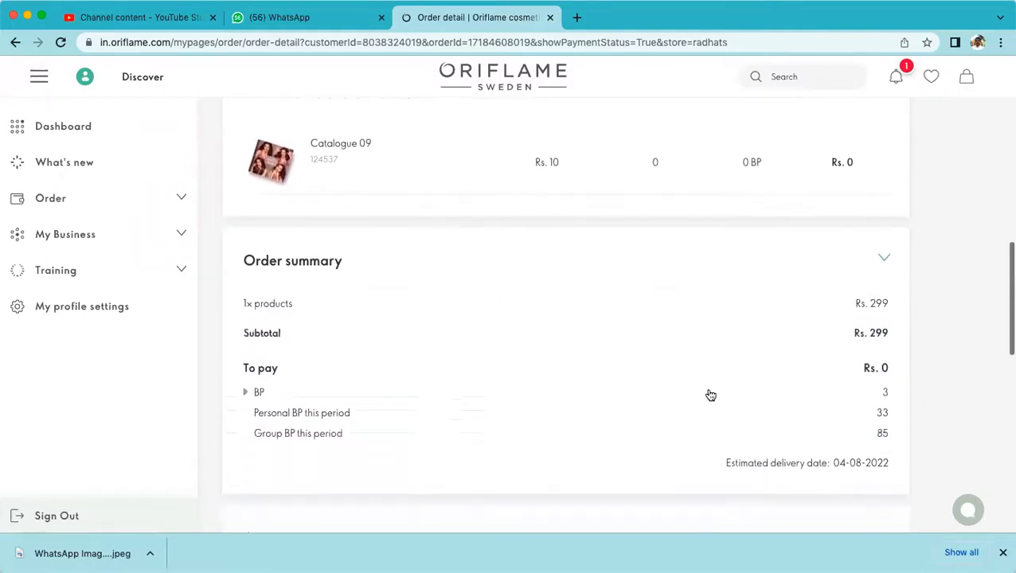
mouse_move(709, 356)
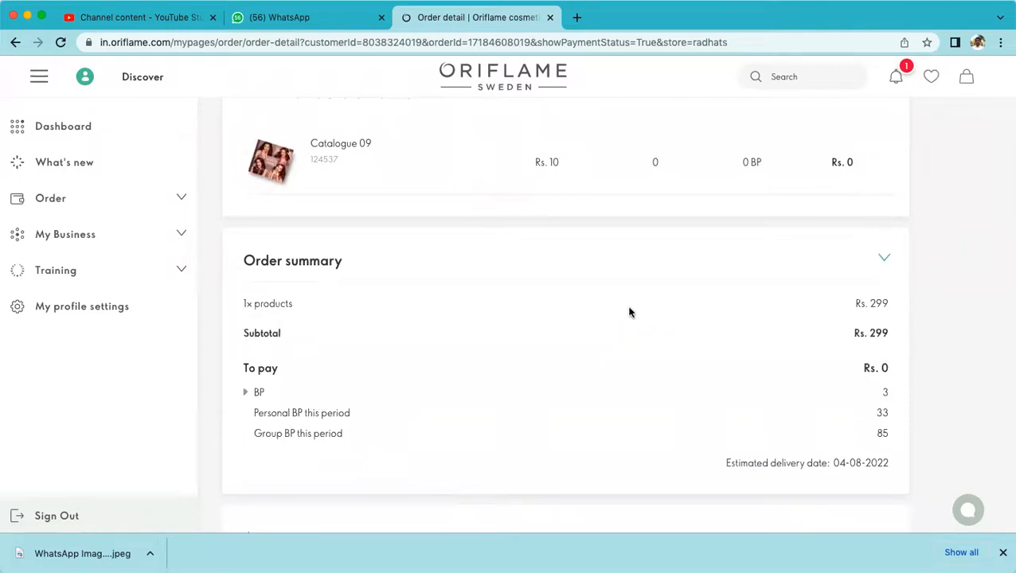
mouse_move(569, 309)
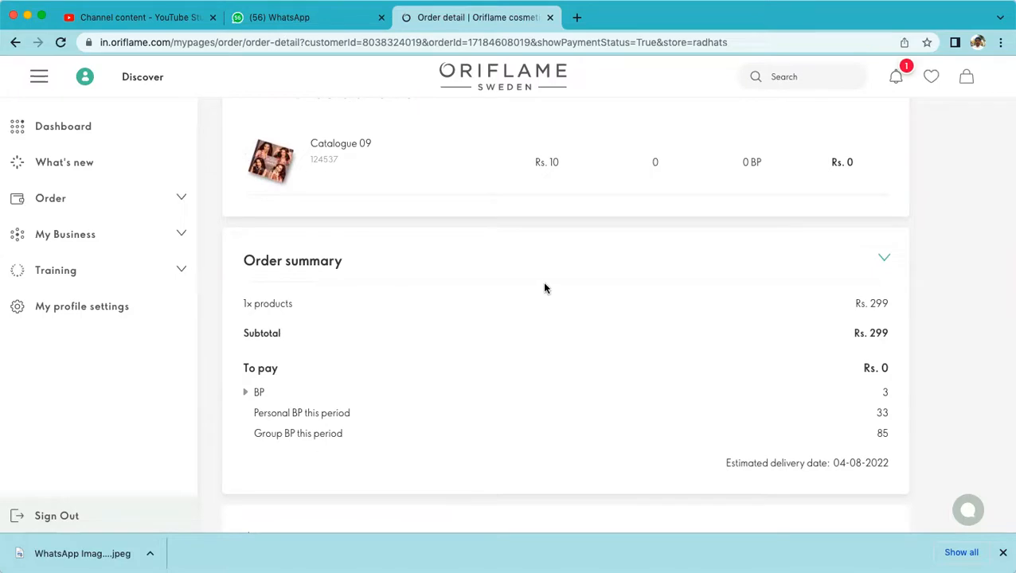
mouse_move(541, 280)
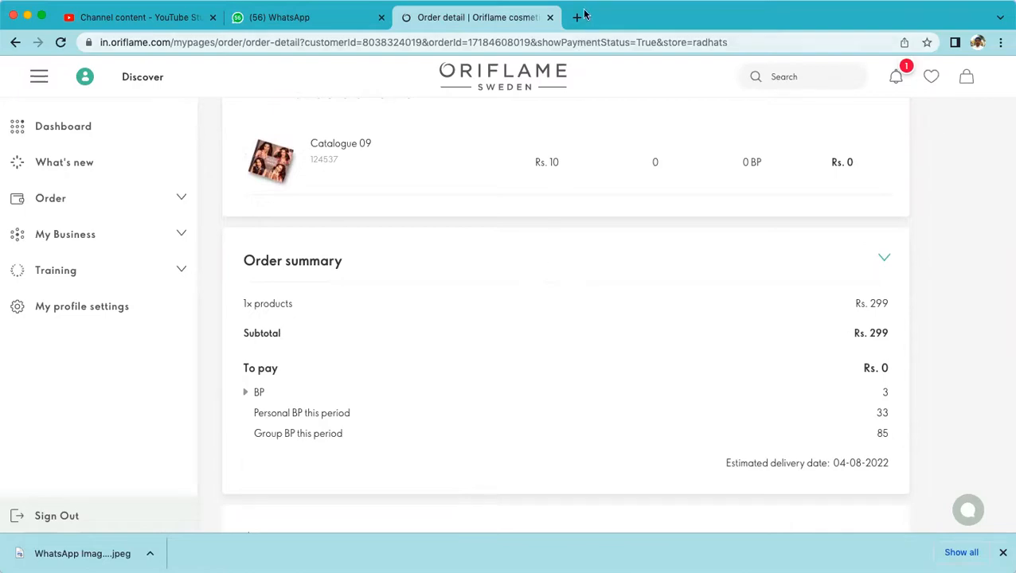
mouse_move(578, 15)
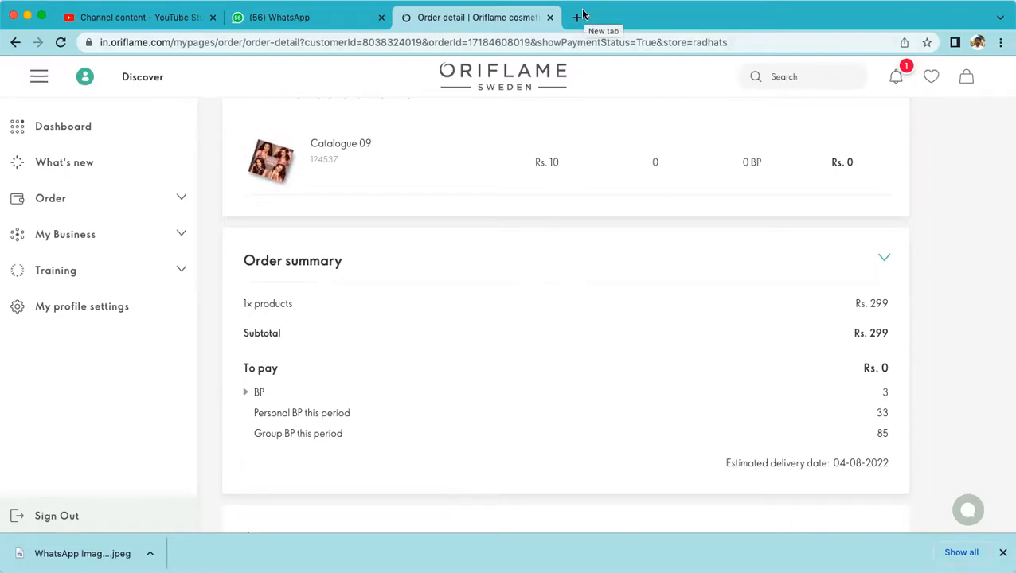